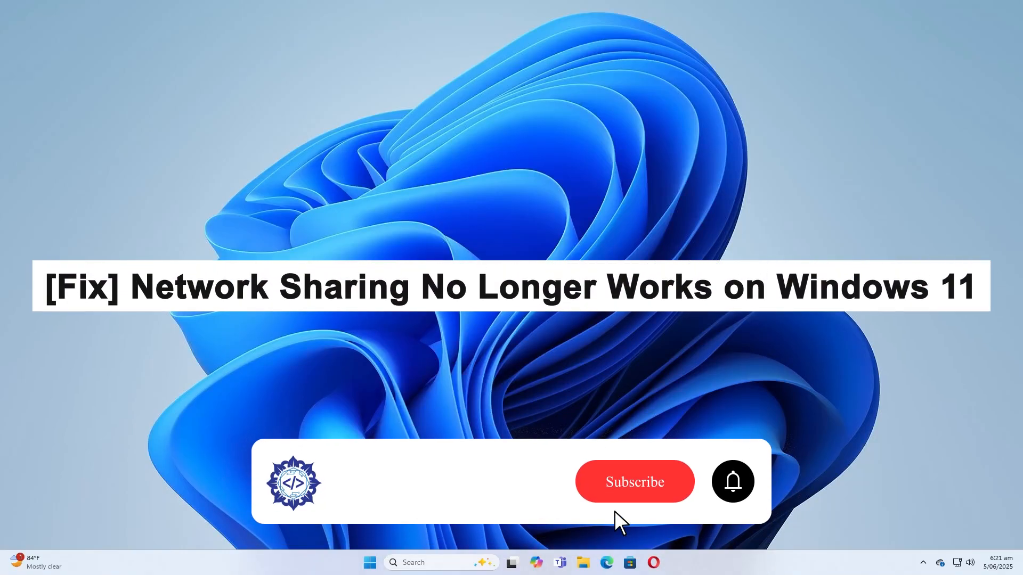
# Launch Registry Editor as administrator via Start search 'red' and accept the UAC prompt
pyautogui.click(633, 482)
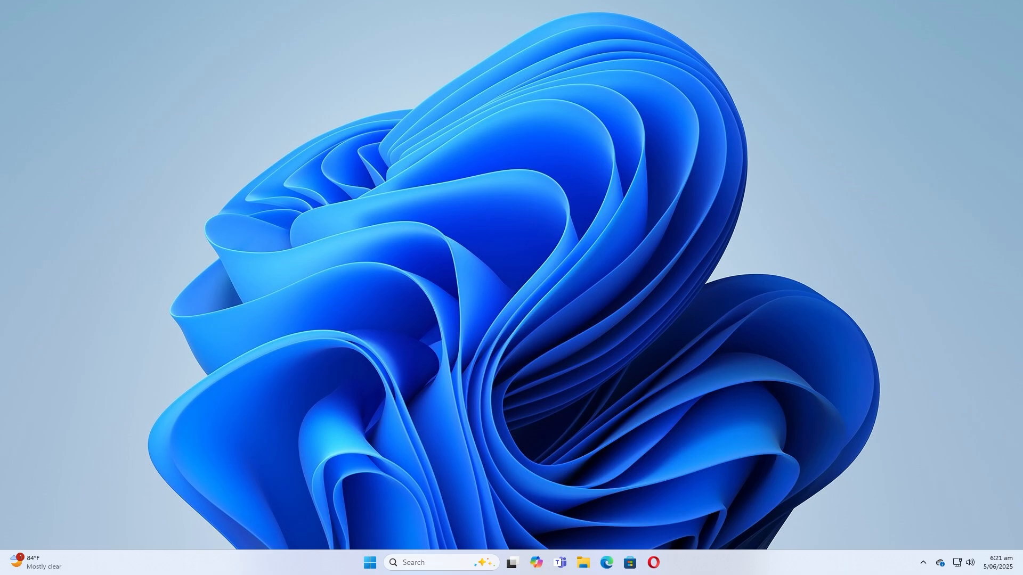
pyautogui.moveTo(345, 437)
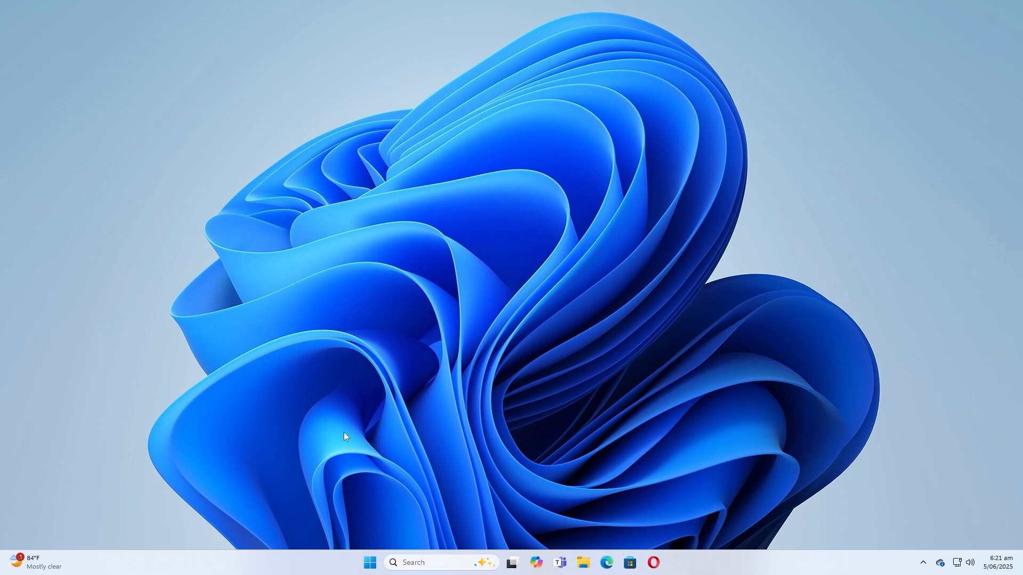
pyautogui.click(369, 562)
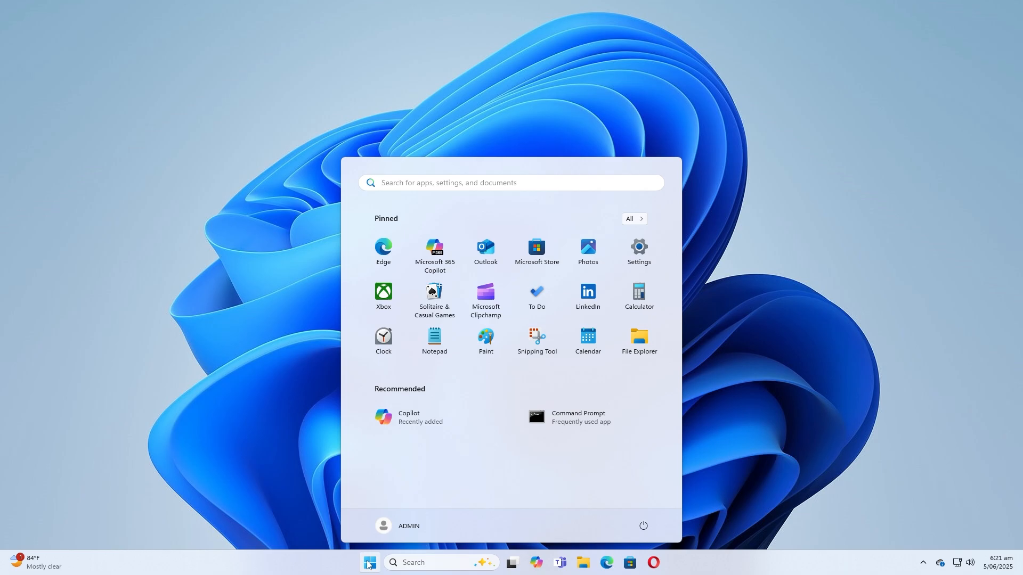
pyautogui.write('red')
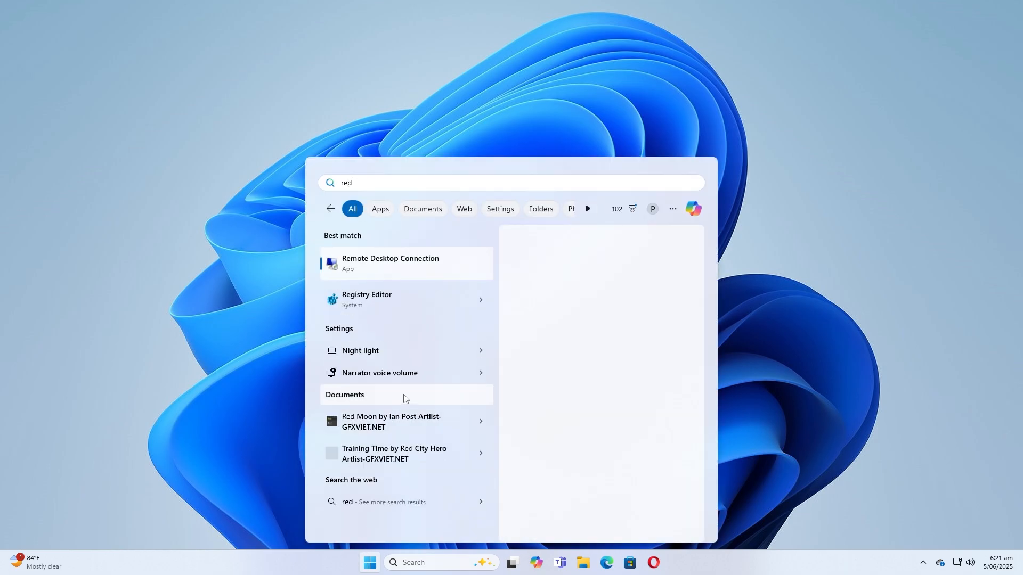
pyautogui.click(390, 263)
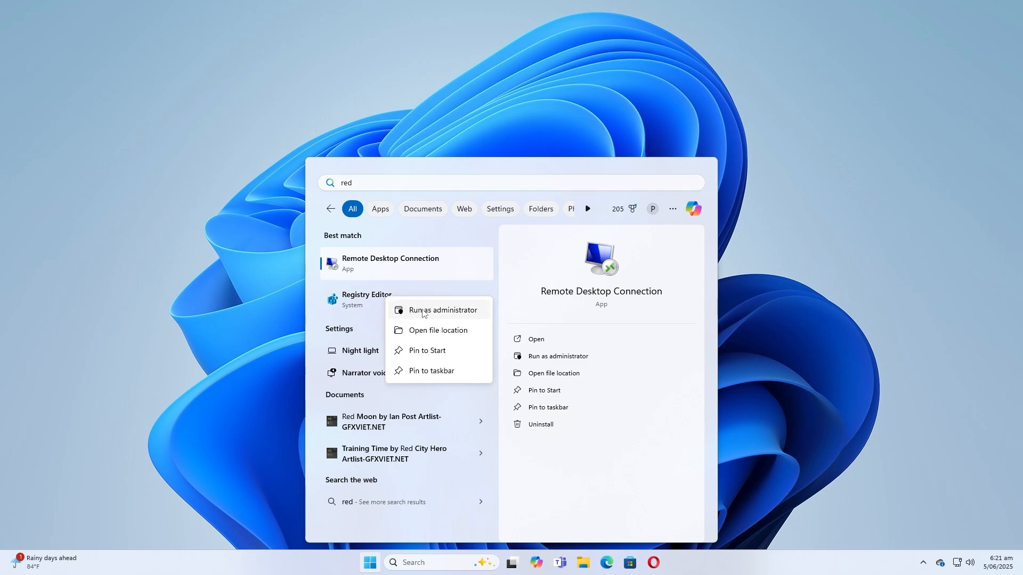
pyautogui.click(441, 310)
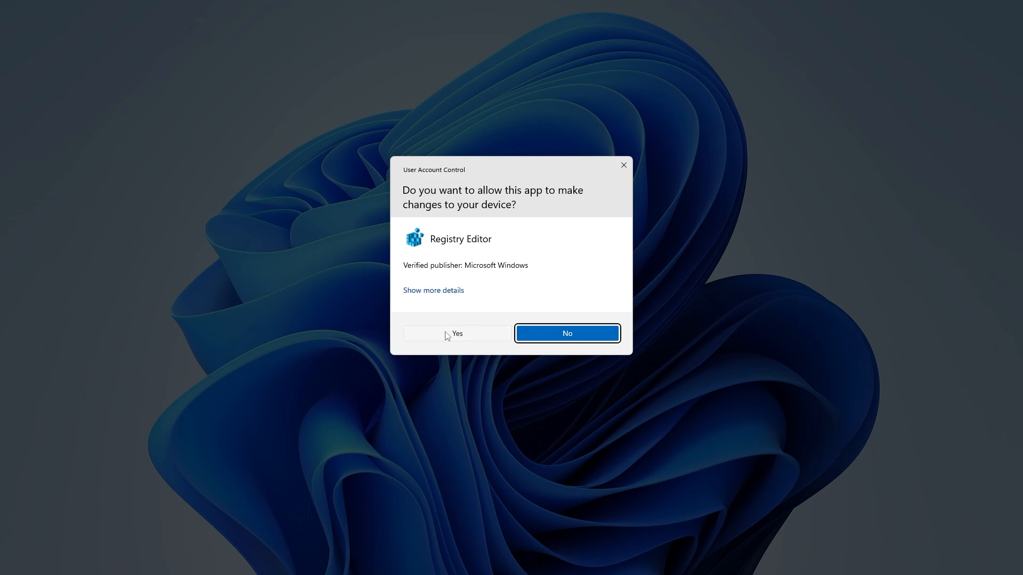
pyautogui.click(457, 333)
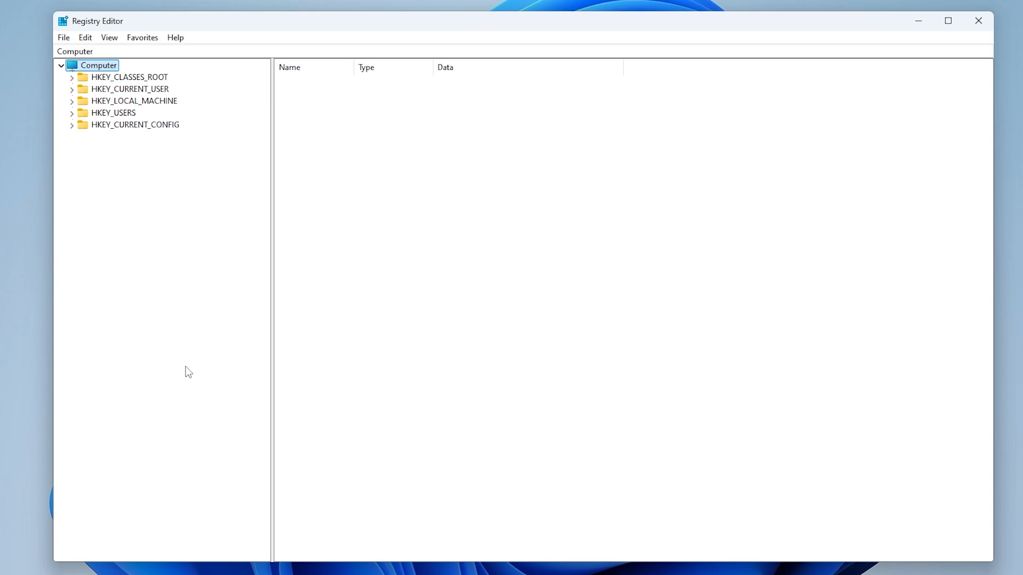
# Export the full registry (range All) to a .reg backup file via File > Export
pyautogui.click(63, 38)
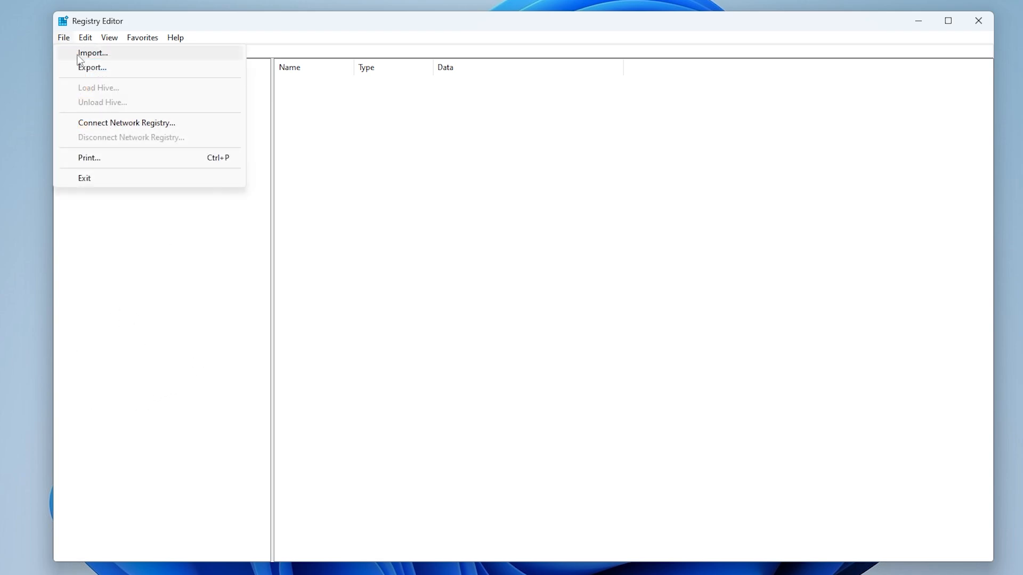
pyautogui.click(91, 67)
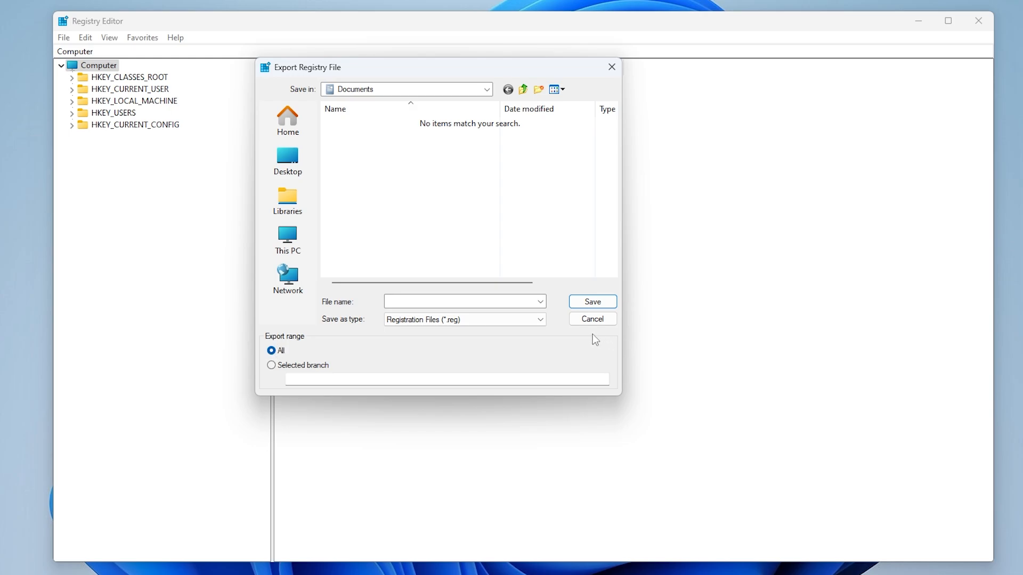
pyautogui.click(592, 319)
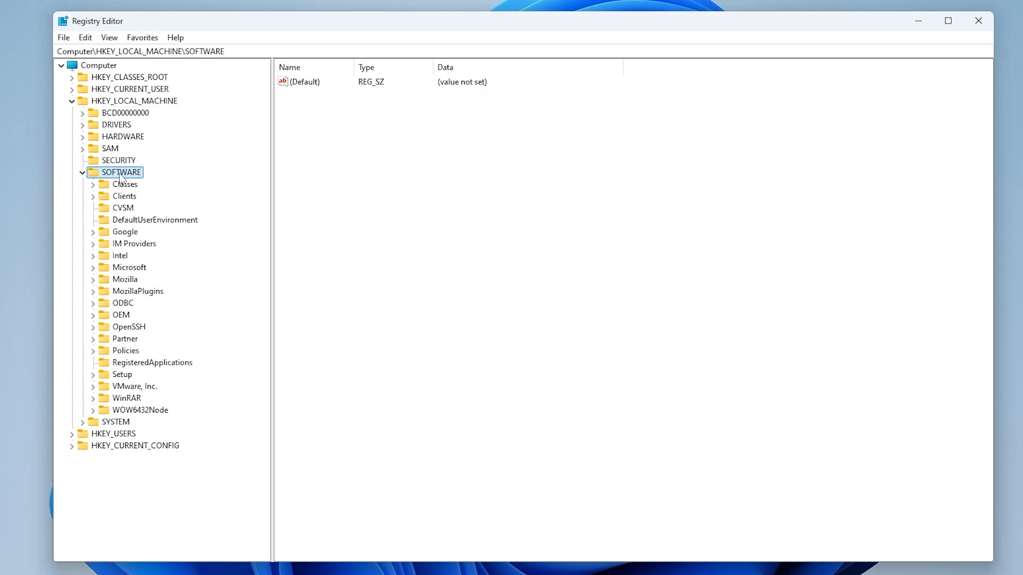
# Expand SOFTWARE\Microsoft and browse down to PolicyManager\default's ADMX_ subkeys
pyautogui.click(129, 268)
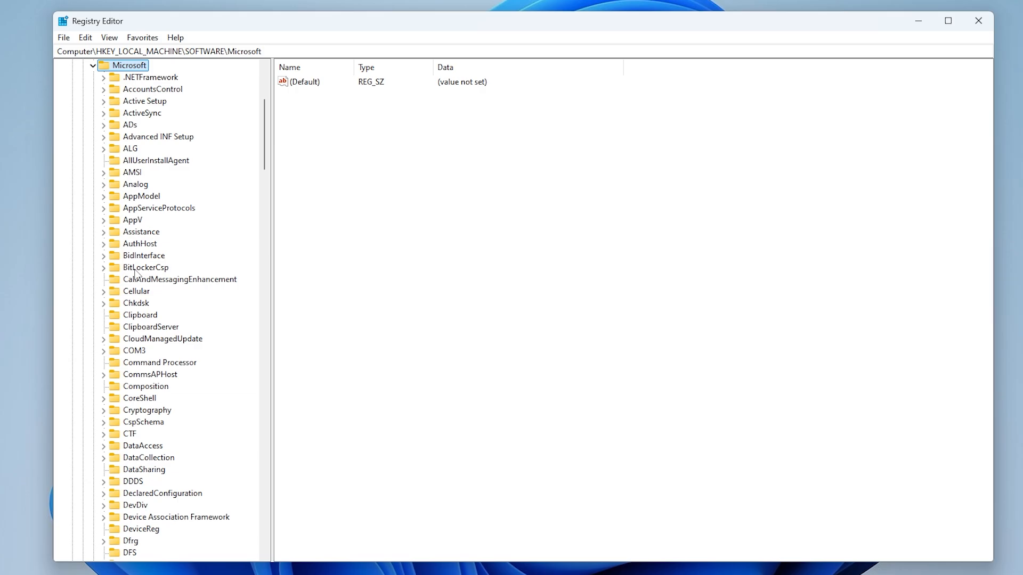
pyautogui.scroll(-3)
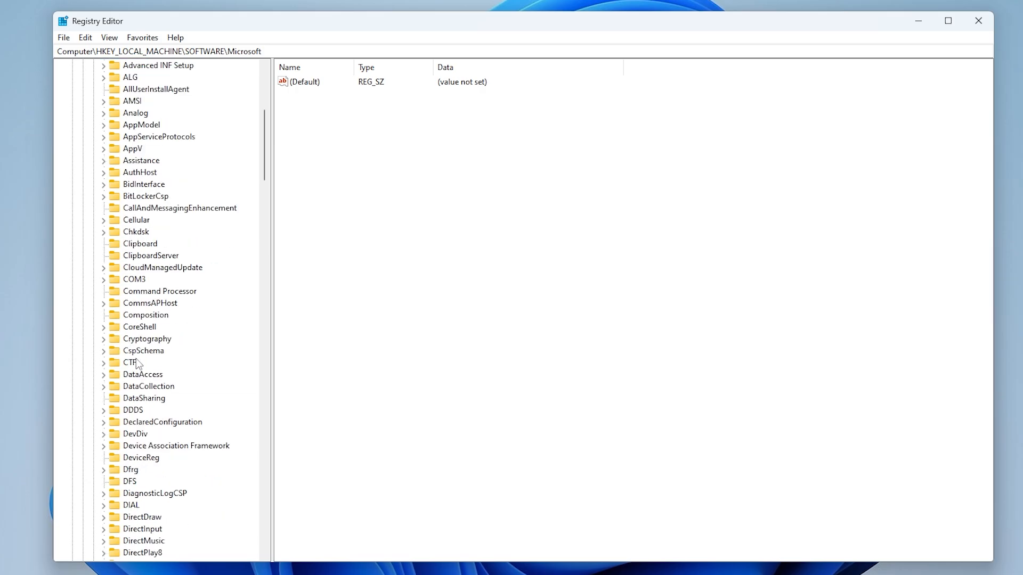
pyautogui.scroll(-3)
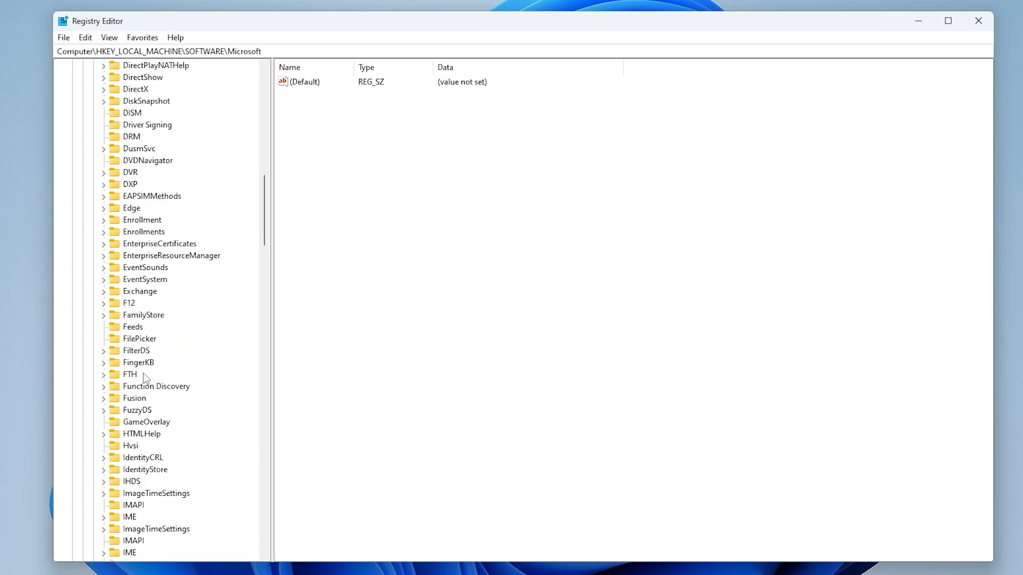
pyautogui.scroll(-3)
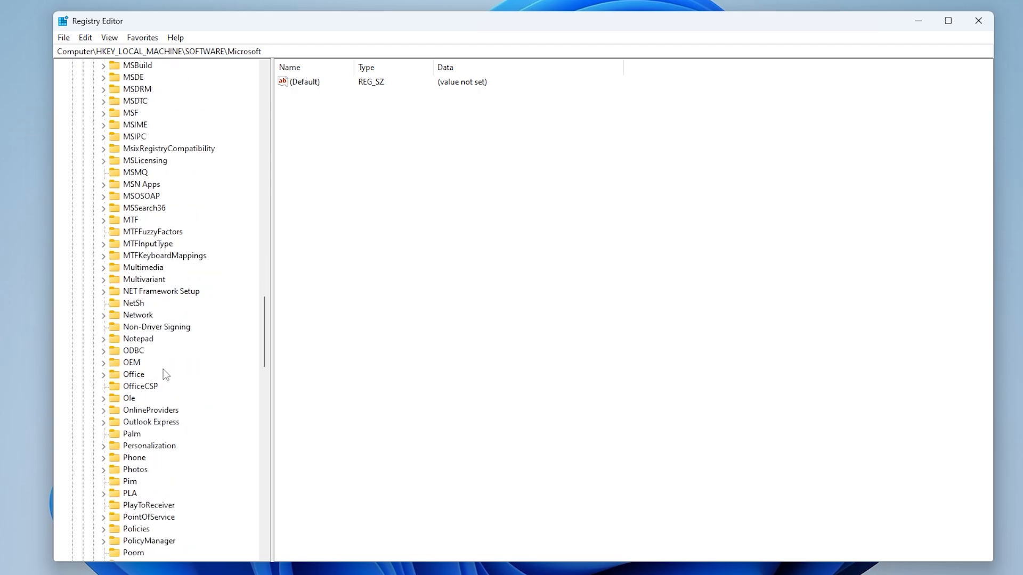
pyautogui.scroll(-3)
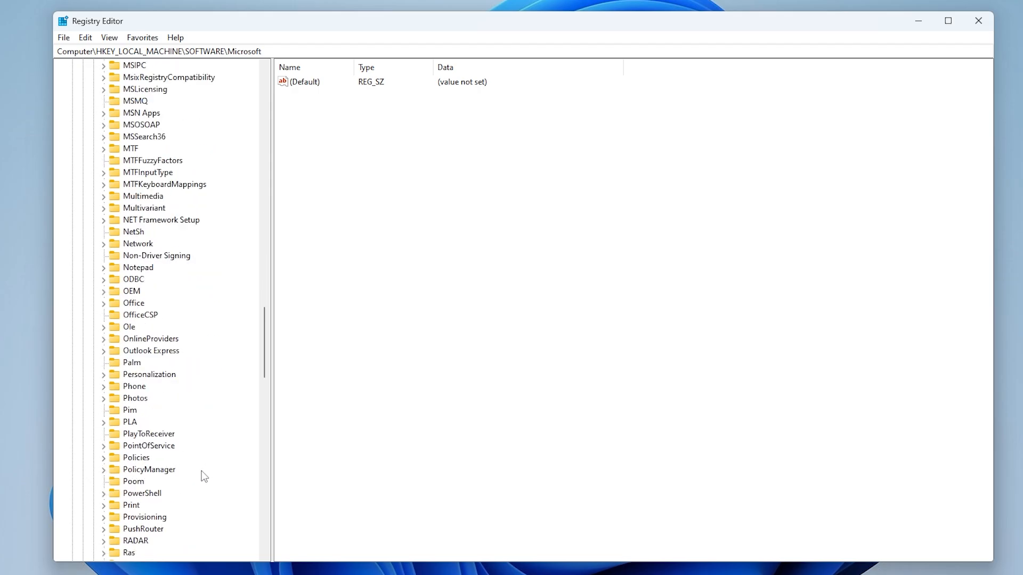
pyautogui.scroll(-3)
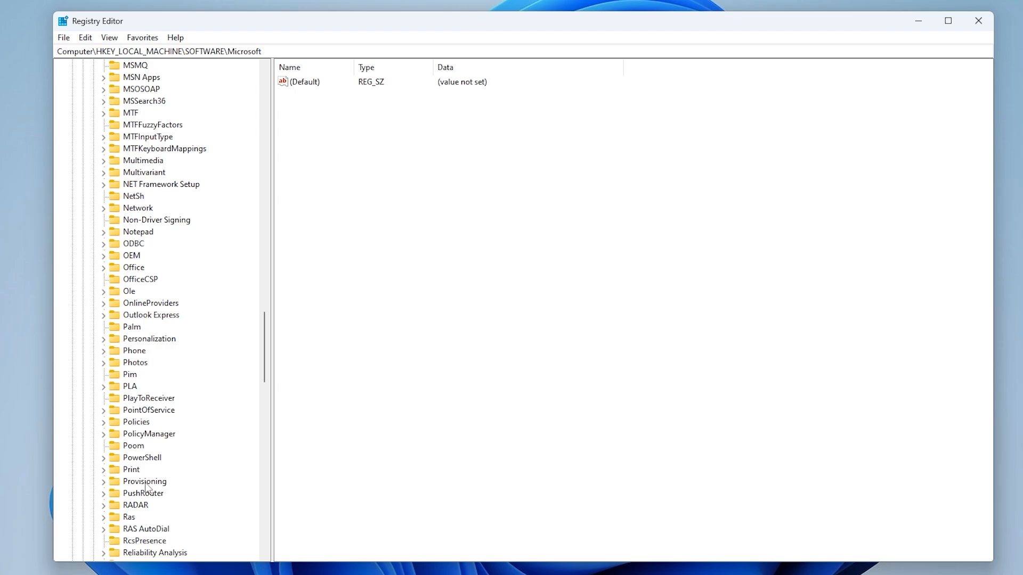
pyautogui.moveTo(173, 427)
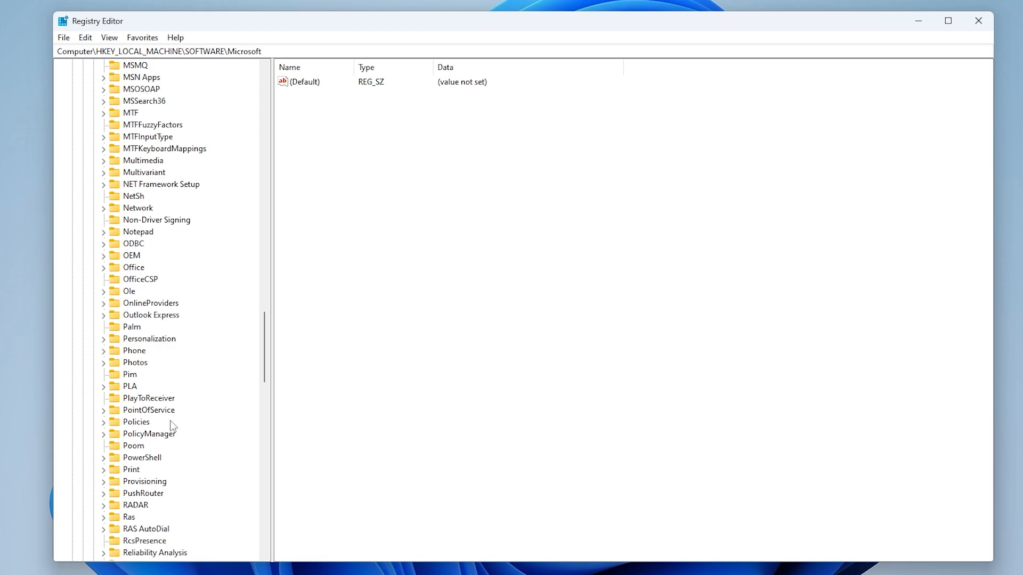
pyautogui.moveTo(160, 443)
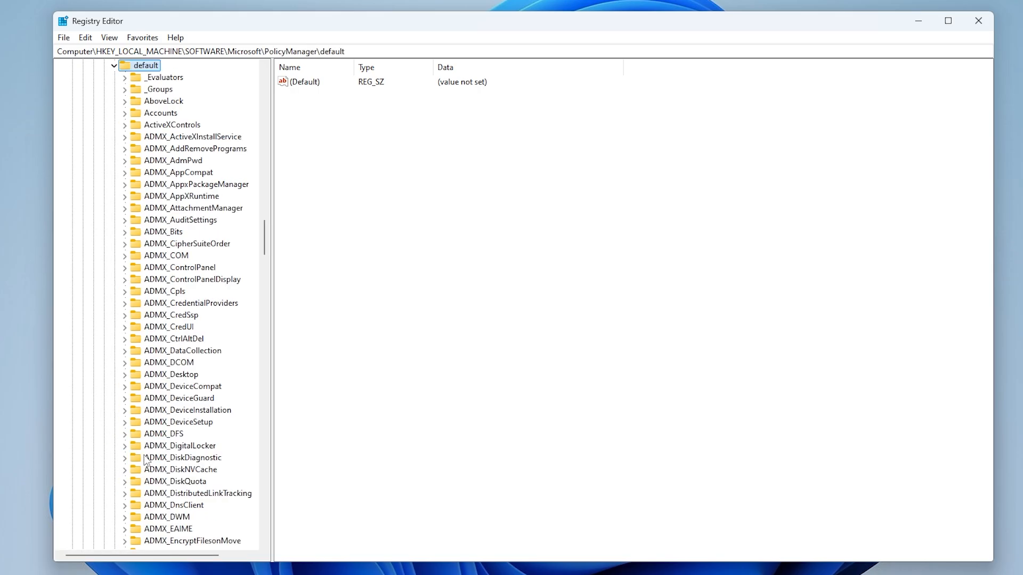
pyautogui.moveTo(183, 463)
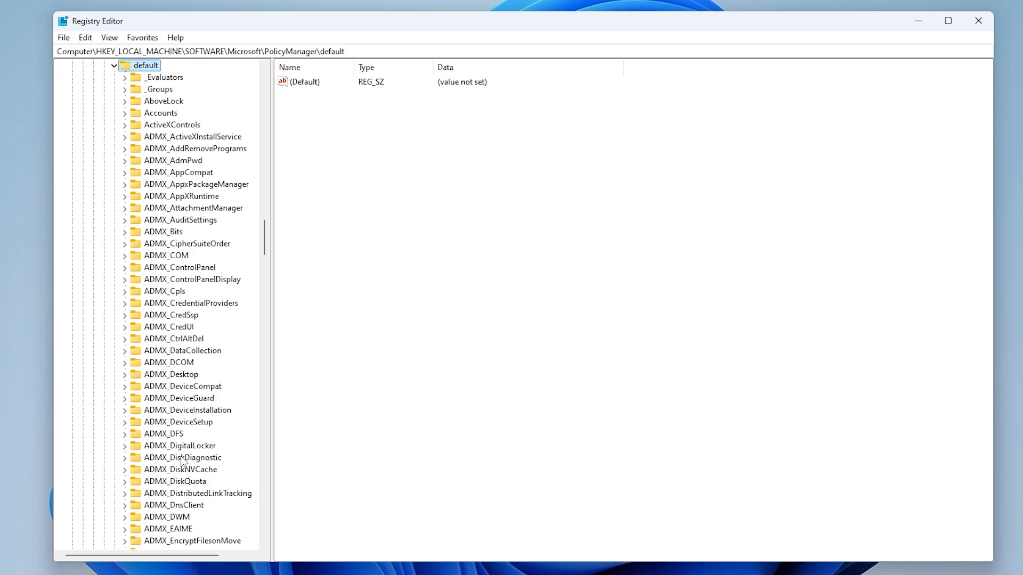
pyautogui.scroll(-3)
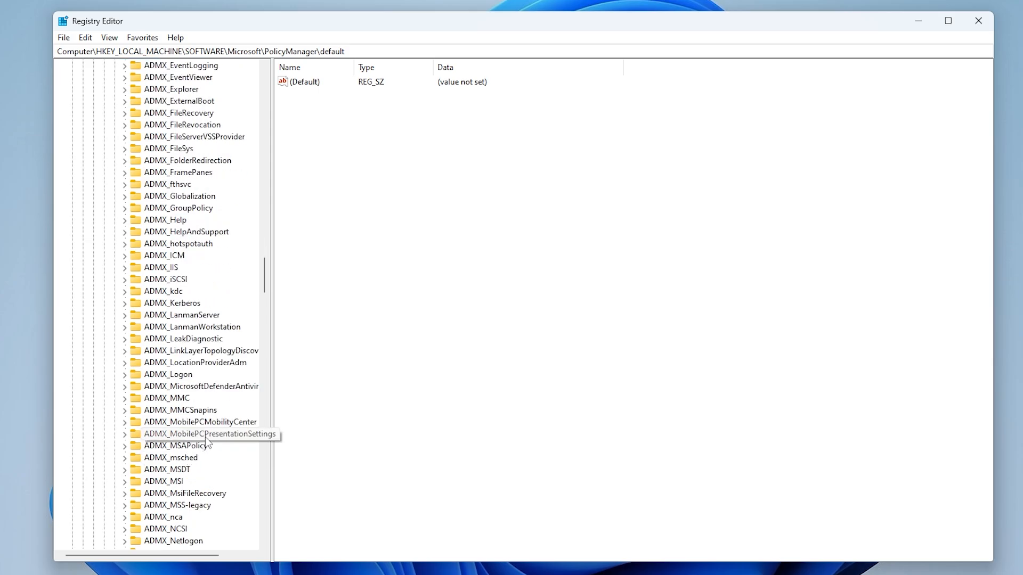
pyautogui.scroll(-3)
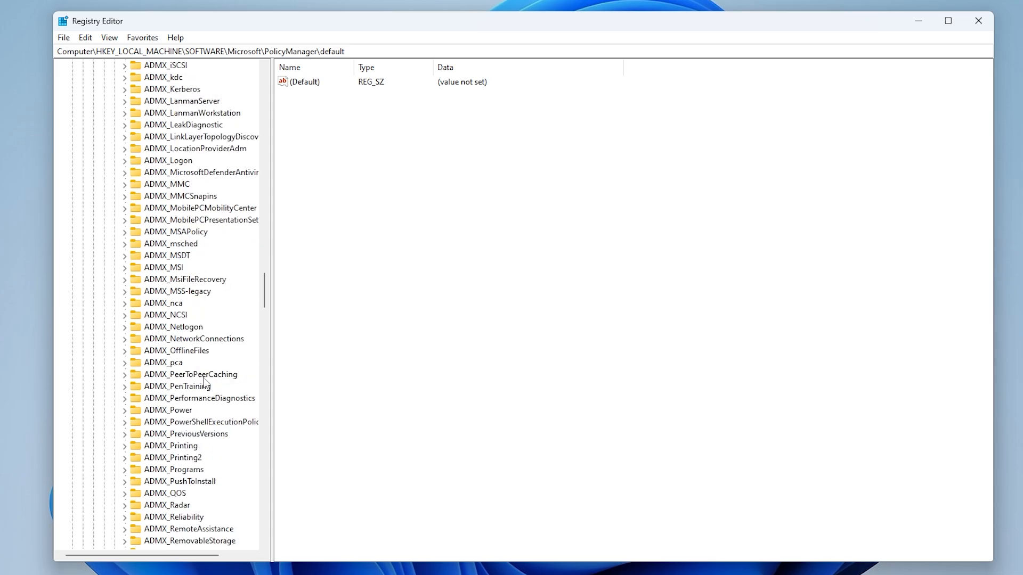
# Expand ADMX_NetworkConnections and select its NC_PersonalFirewallConfig subkey
pyautogui.click(192, 339)
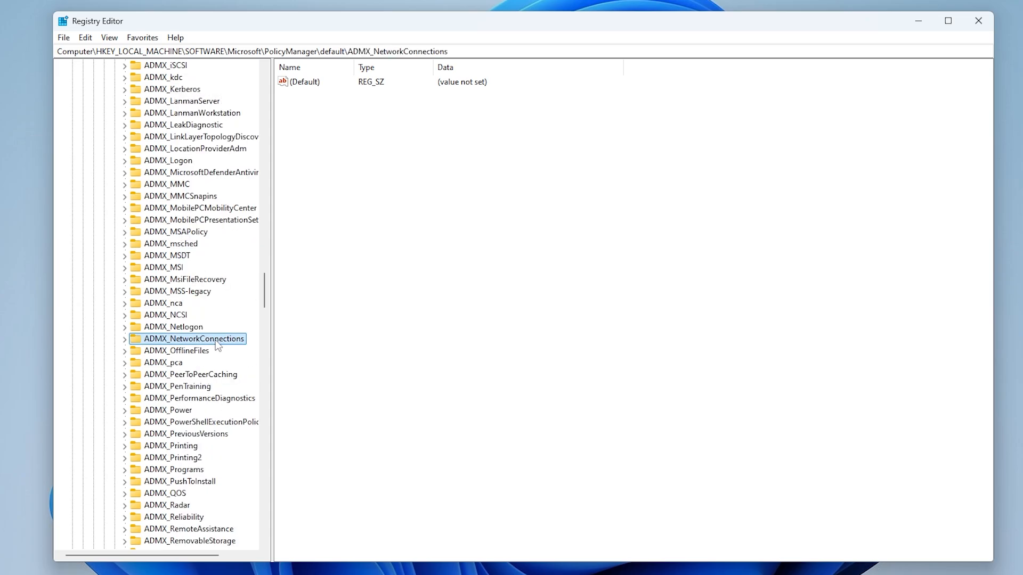
pyautogui.click(123, 339)
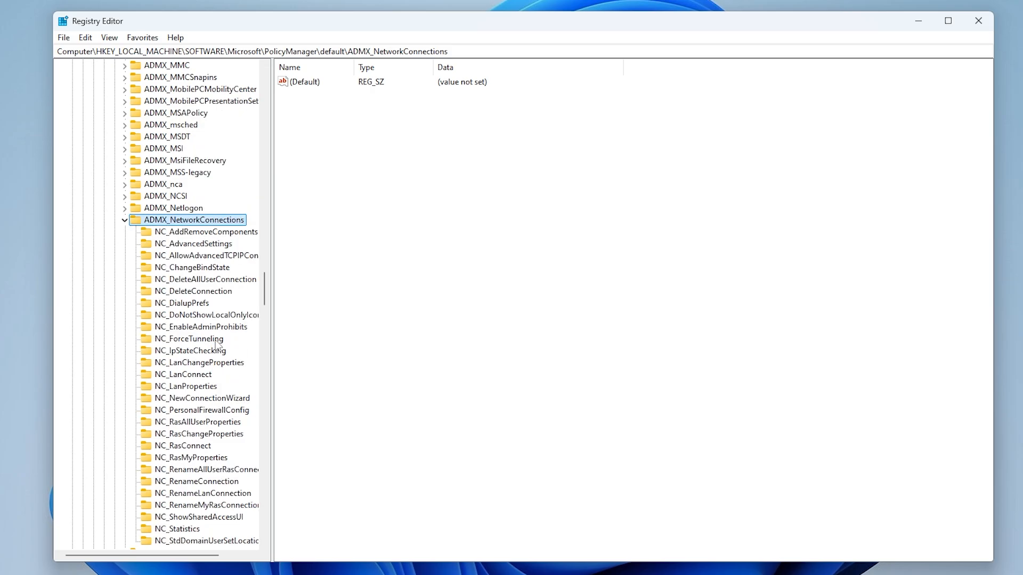
pyautogui.scroll(-3)
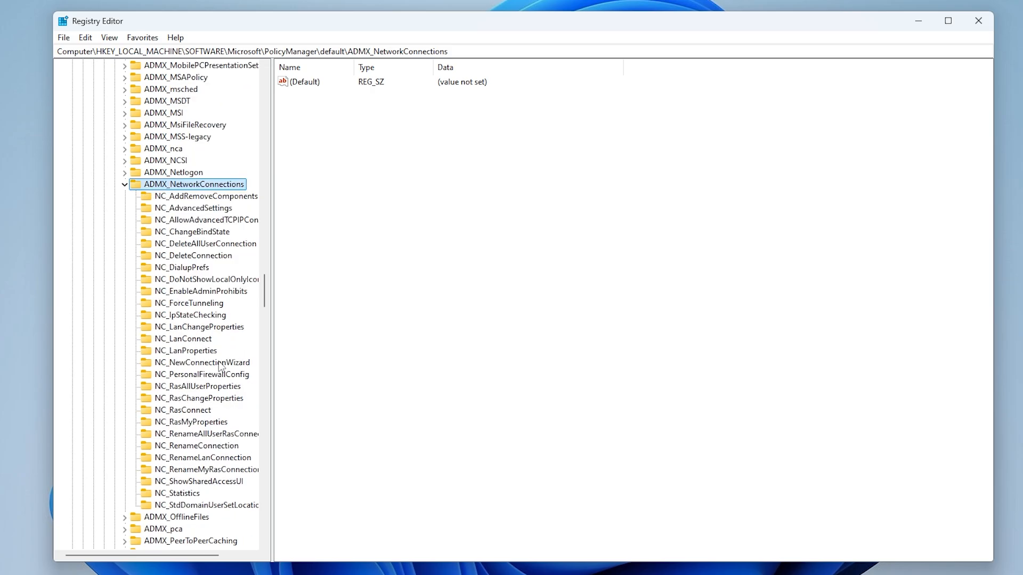
pyautogui.moveTo(198, 378)
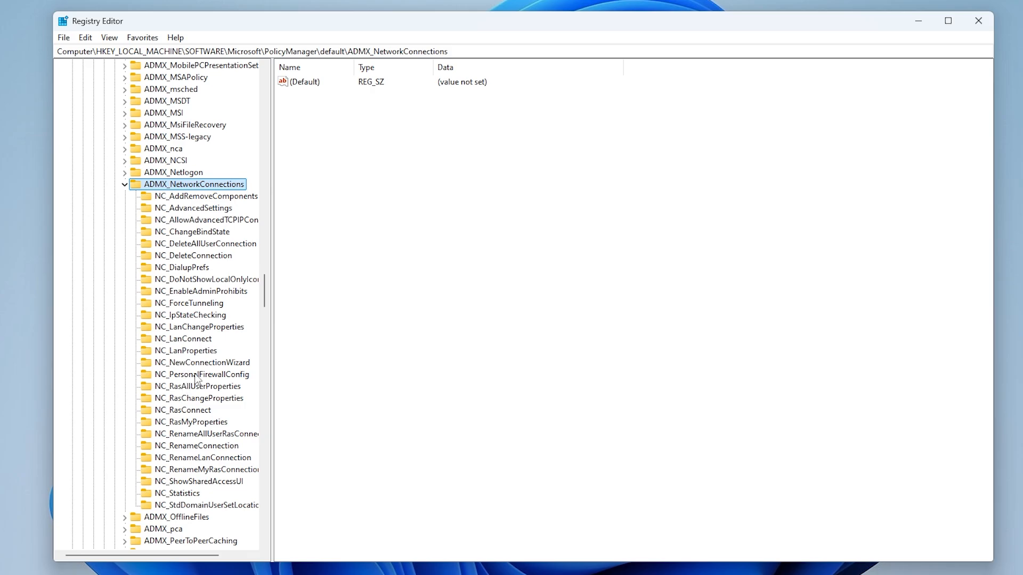
pyautogui.click(202, 374)
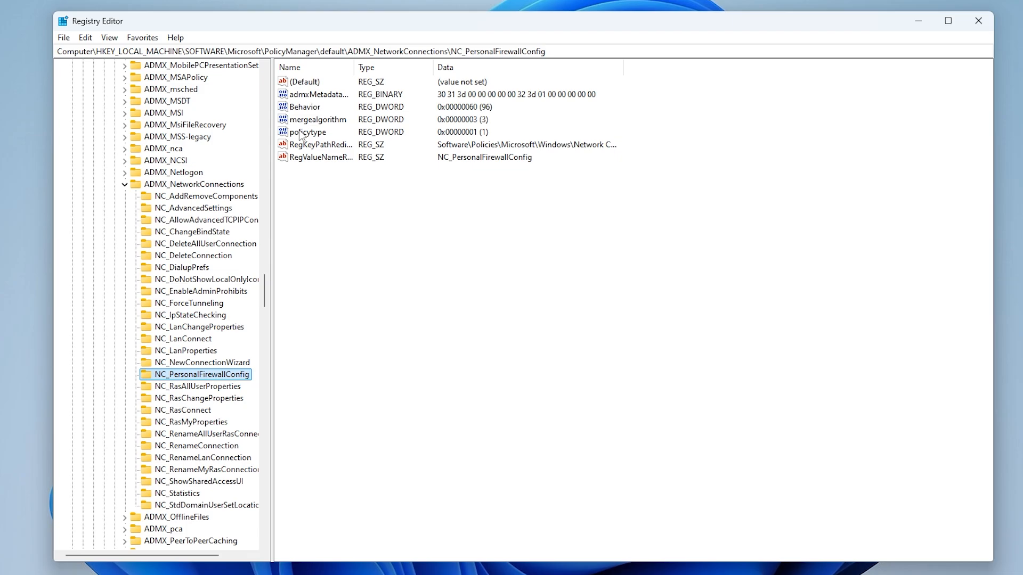
# Edit NC_PersonalFirewallConfig's policytype DWORD and confirm its value stays 1
pyautogui.doubleClick(307, 132)
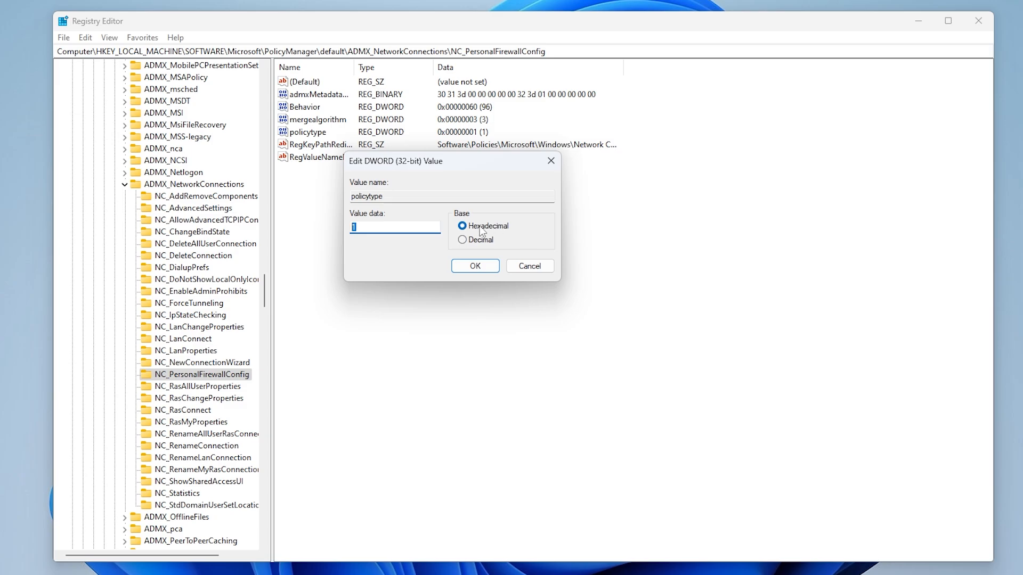
pyautogui.moveTo(479, 295)
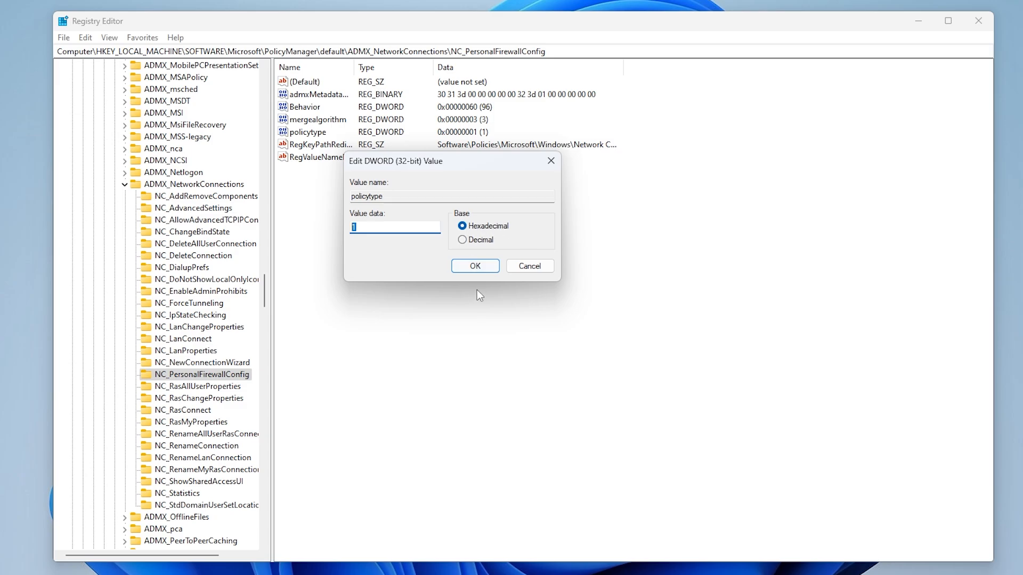
pyautogui.click(474, 265)
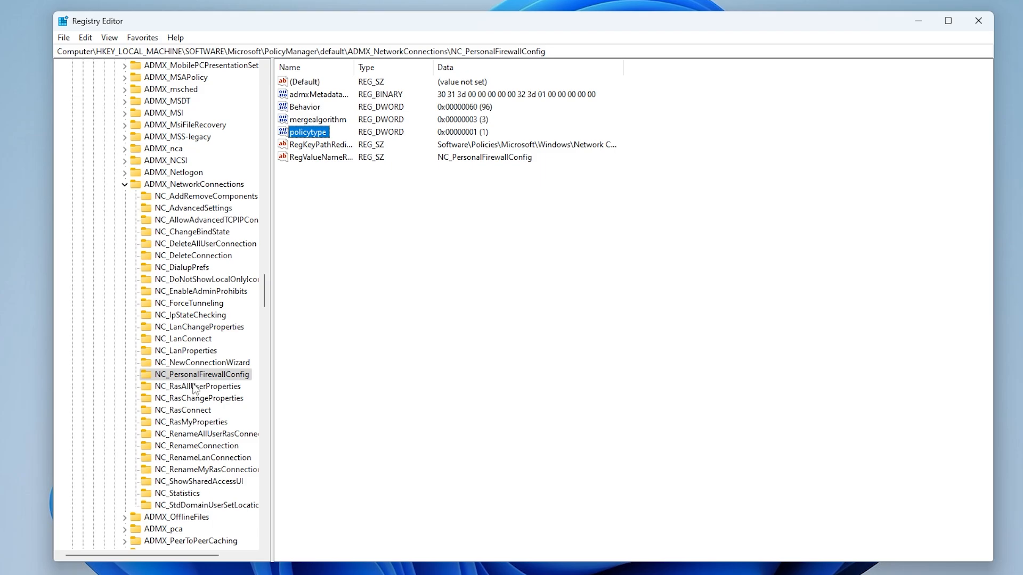
pyautogui.scroll(-3)
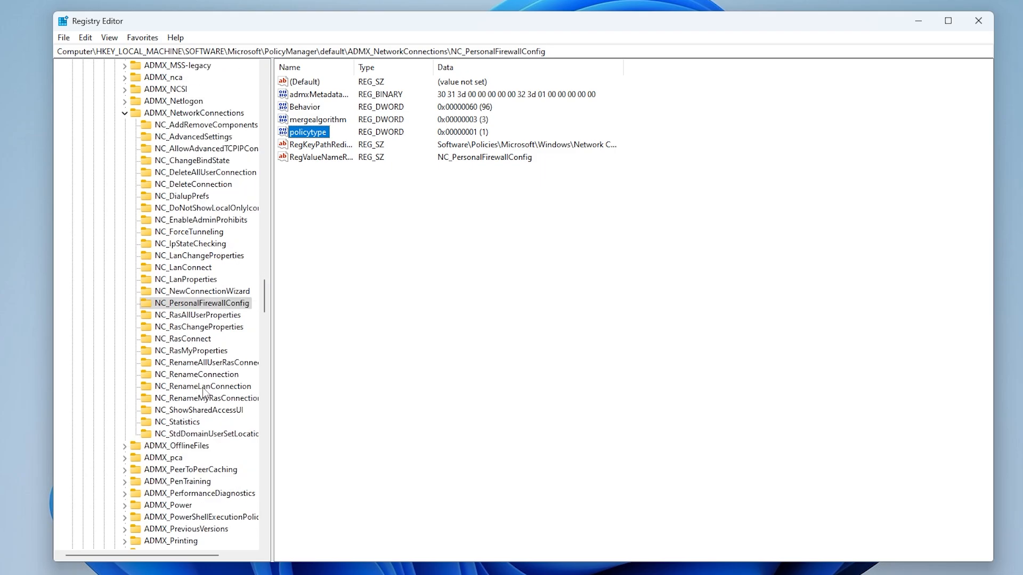
# Select NC_ShowSharedAccessUI, edit its policytype DWORD and confirm the value 1
pyautogui.click(199, 409)
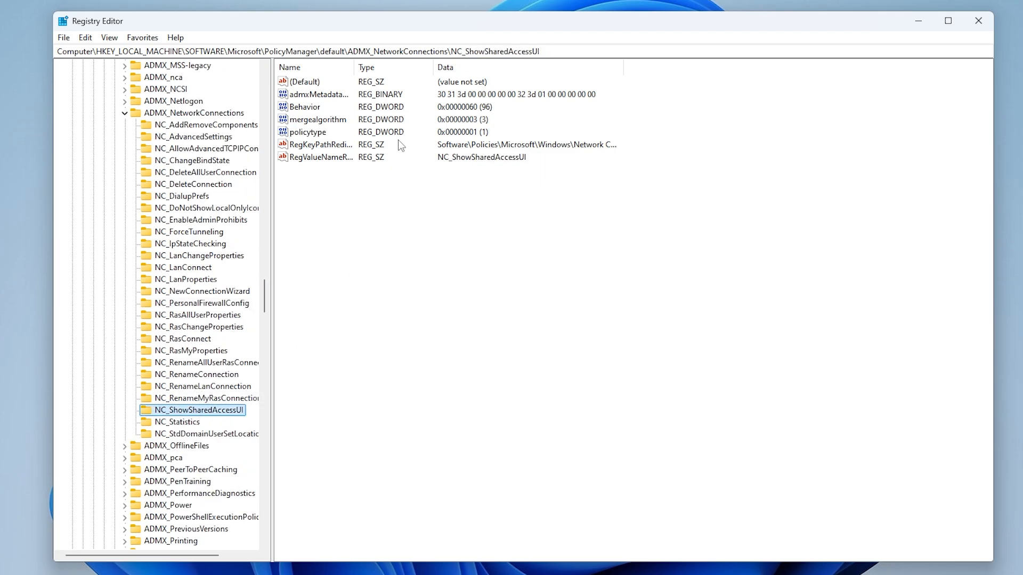
pyautogui.click(308, 133)
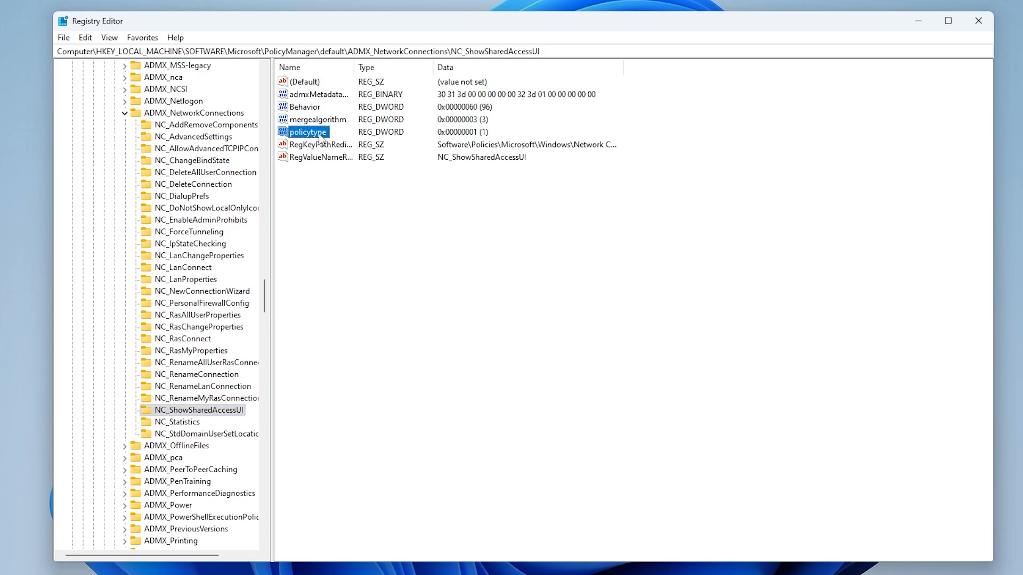
pyautogui.doubleClick(306, 132)
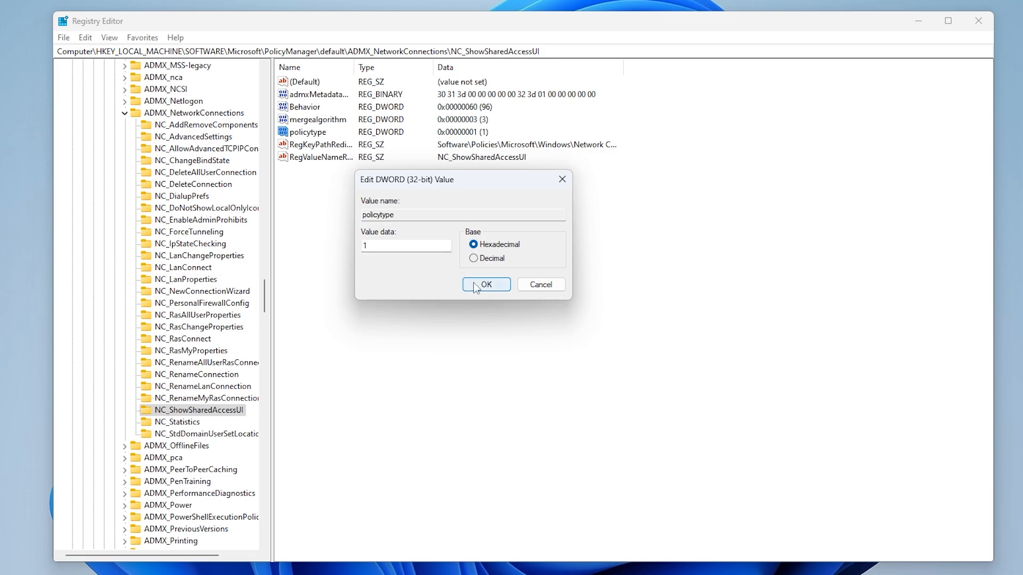
pyautogui.click(485, 285)
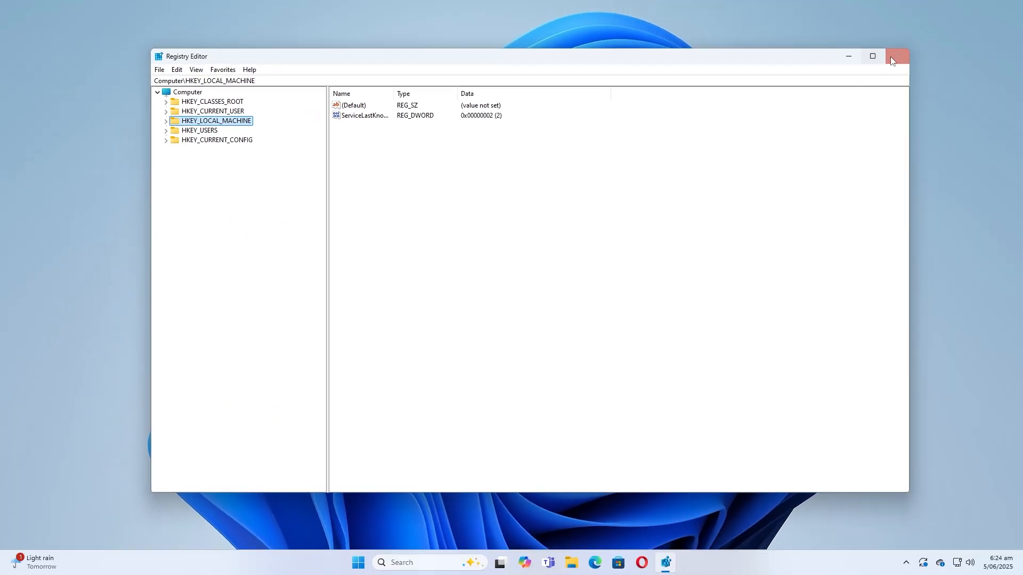
# Close Registry Editor and return to the Windows desktop
pyautogui.click(896, 56)
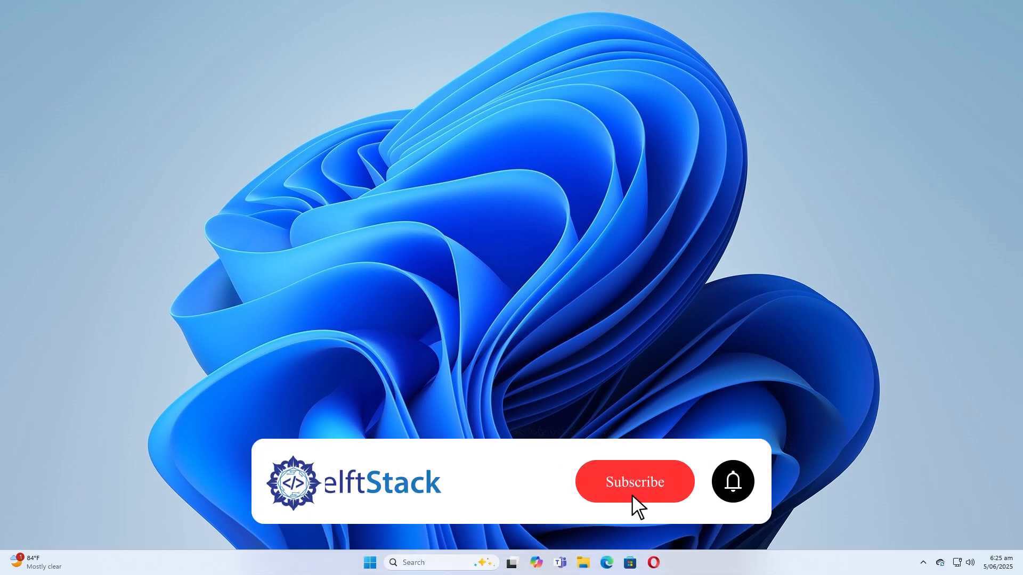
pyautogui.click(633, 481)
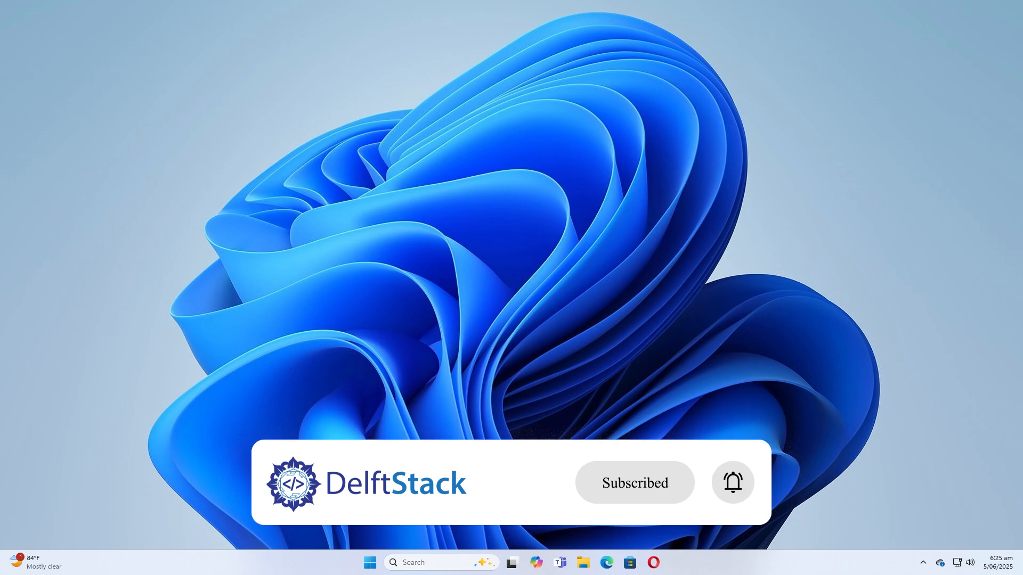